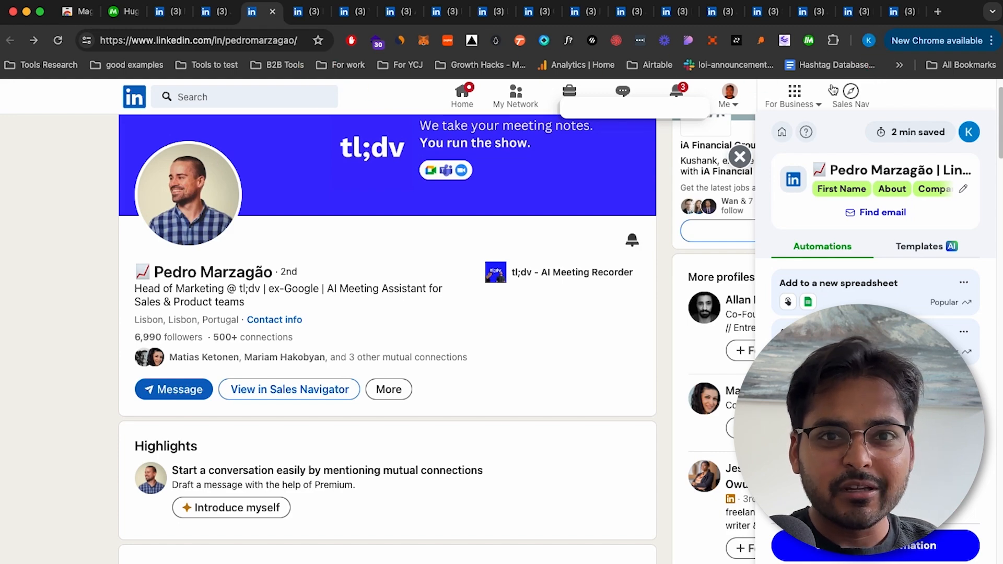
Switch to the 'LinkedIn Profile via Magical' Google Sheet to view the 14 scraped profile rows
click(889, 11)
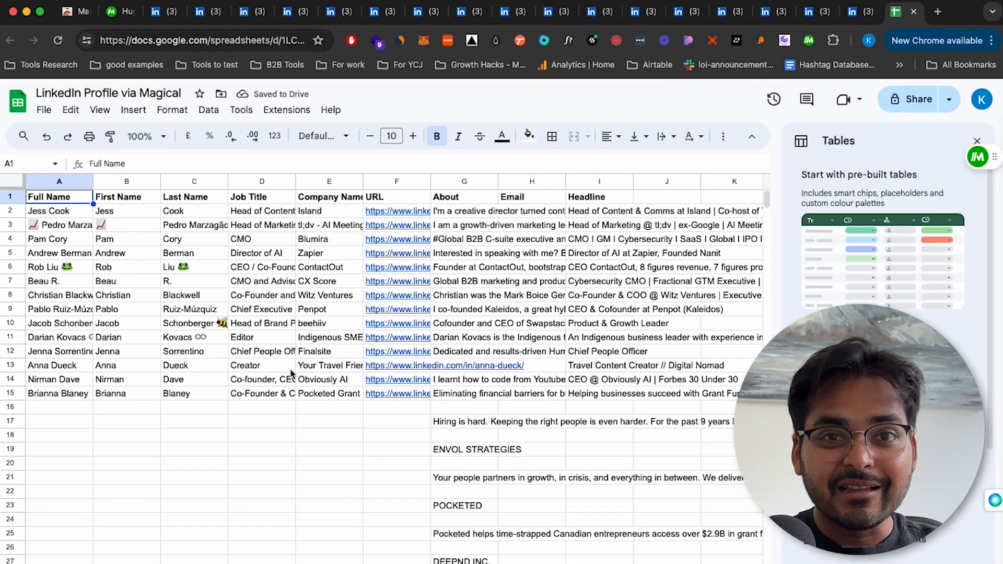